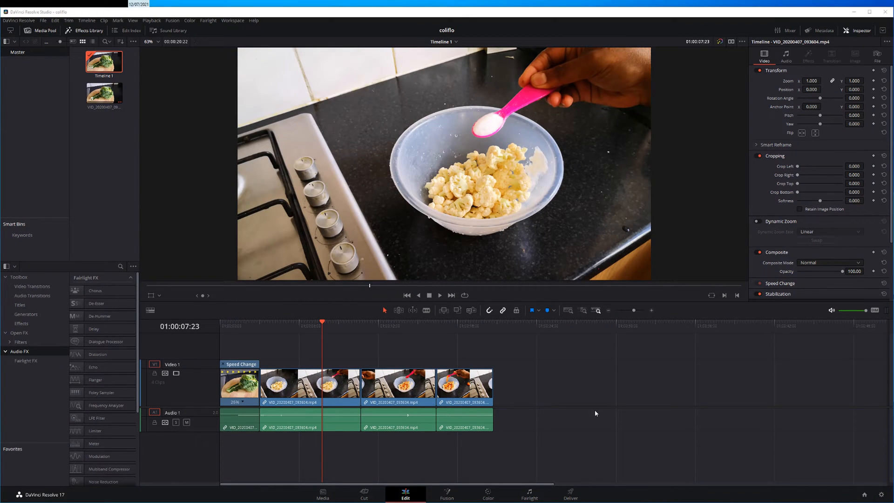
{"action": "mouse_move", "coordinate": [297, 452]}
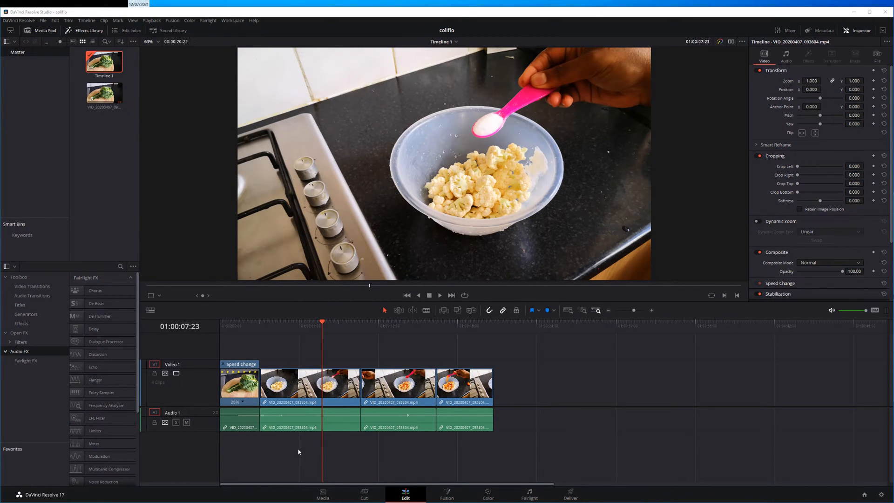
{"action": "mouse_move", "coordinate": [330, 359]}
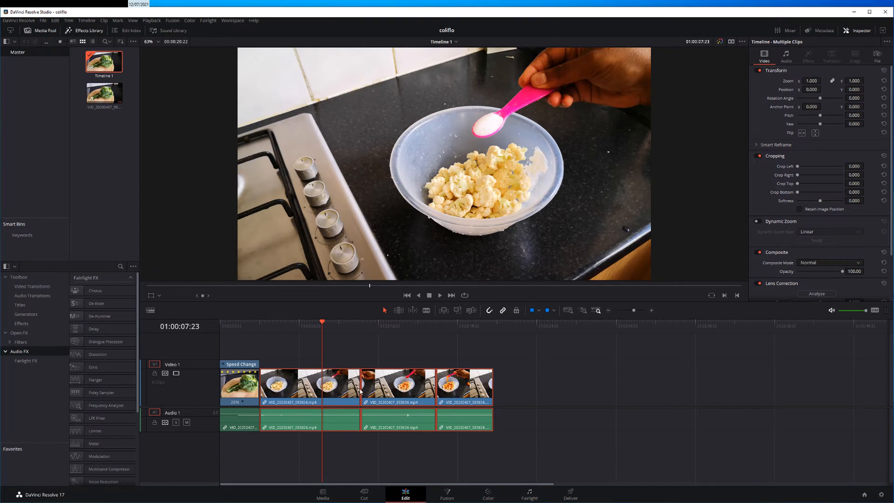
Step: Select the first cooking clip and set zoom 1.58 with position -60, 36
{"action": "left_click", "coordinate": [310, 385]}
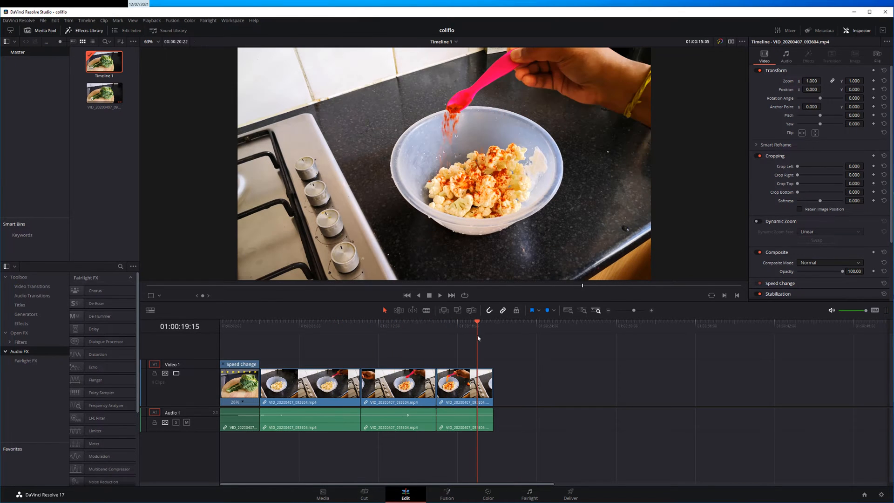
{"action": "left_click", "coordinate": [312, 321]}
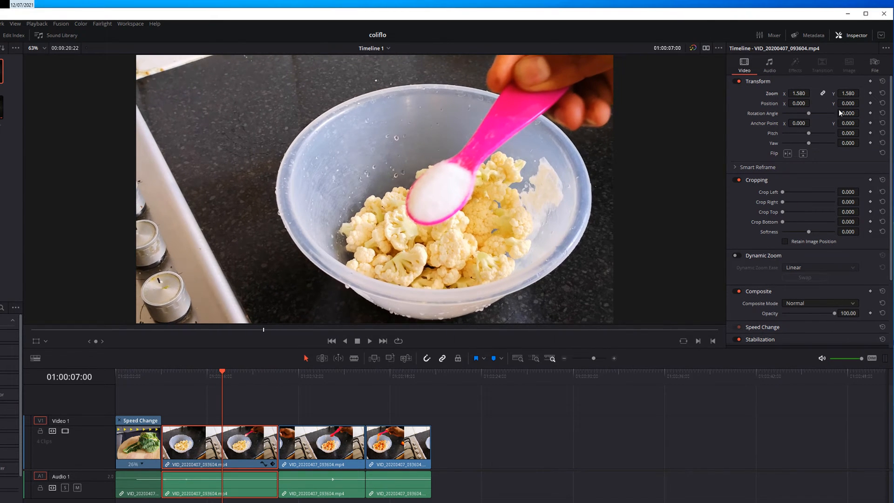
{"action": "mouse_move", "coordinate": [852, 112]}
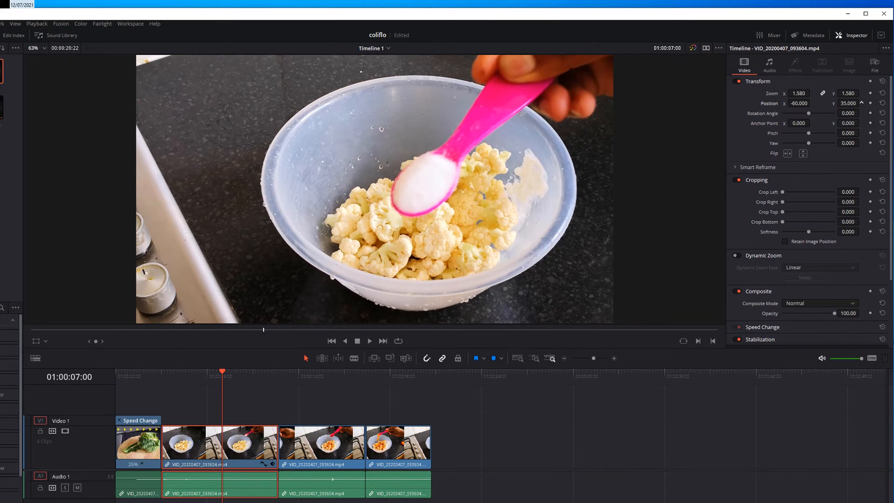
{"action": "left_click", "coordinate": [866, 104]}
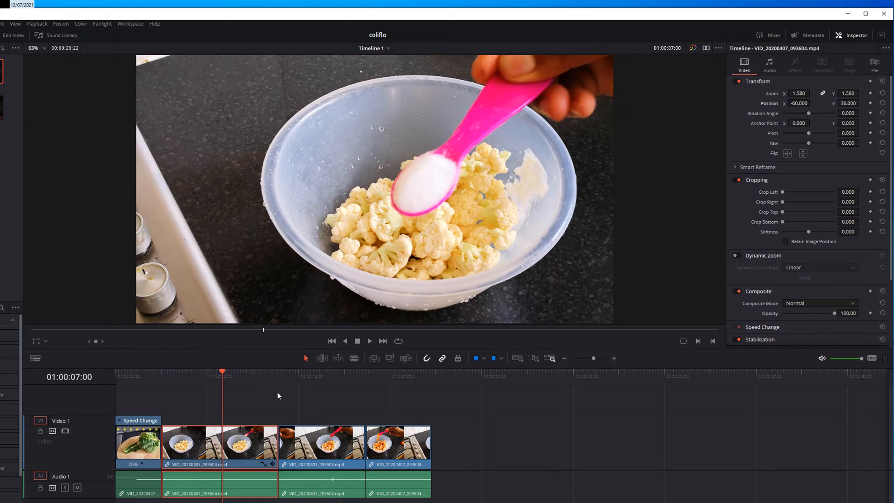
Step: Select the reframed clip and copy it with Ctrl+C
{"action": "left_click", "coordinate": [369, 340]}
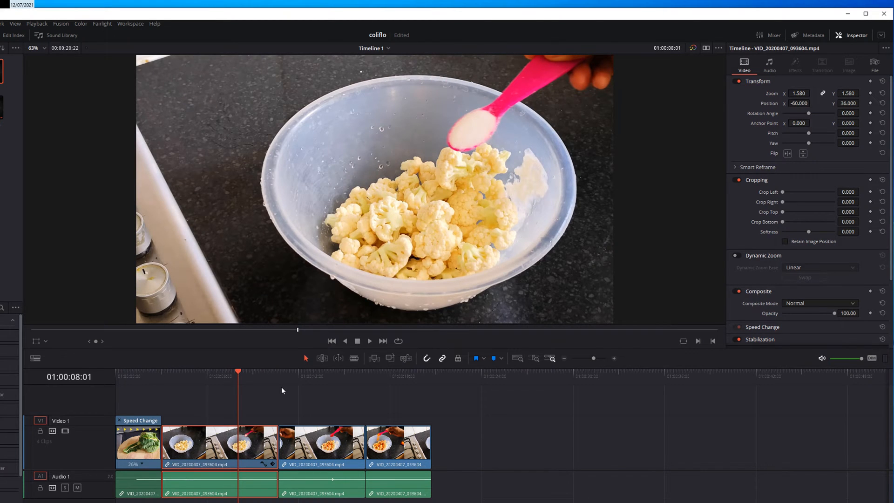
{"action": "key", "text": "ctrl+c"}
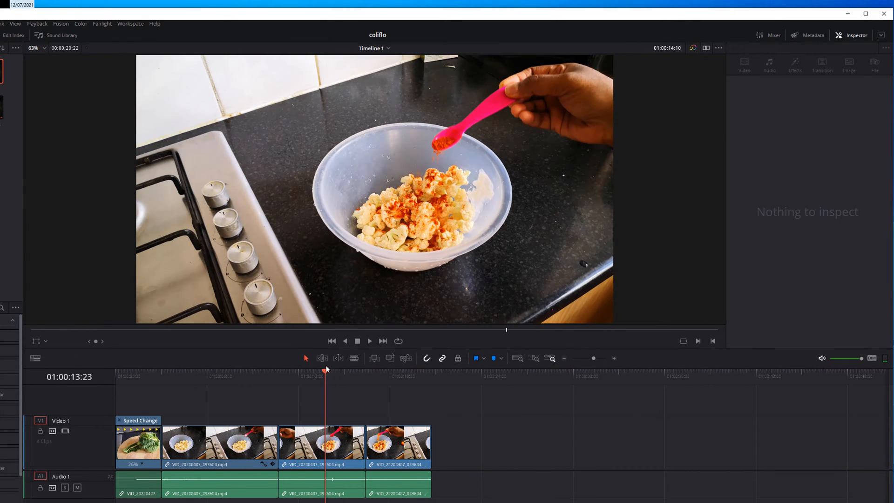
Step: Paste the zoom, scale and position attributes onto the second cooking clip
{"action": "left_click", "coordinate": [321, 442]}
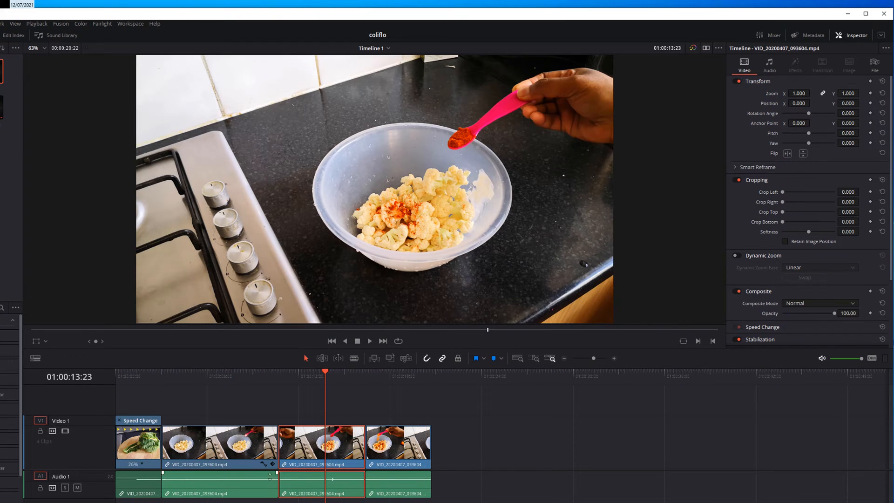
{"action": "mouse_move", "coordinate": [320, 450]}
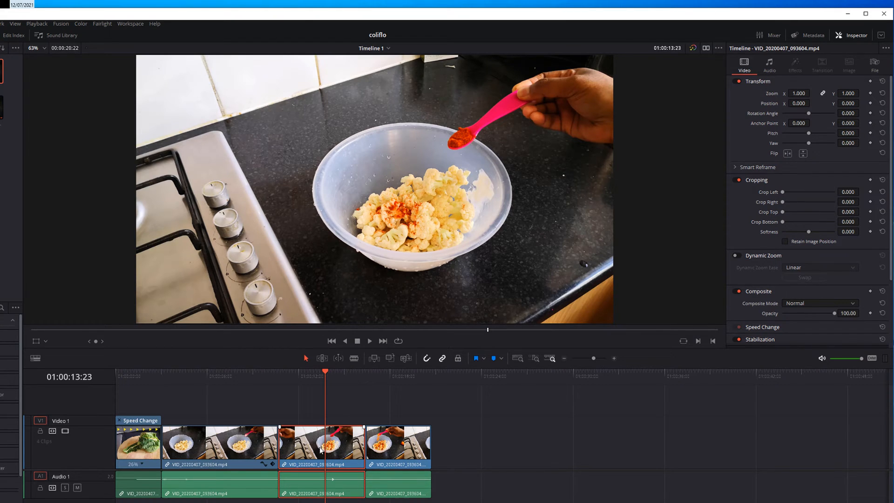
{"action": "key", "text": "alt+v"}
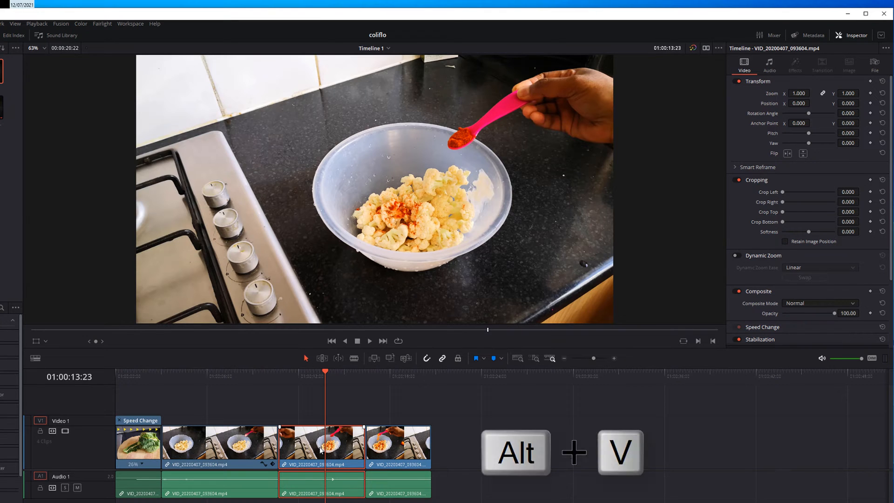
{"action": "key", "text": "alt+v"}
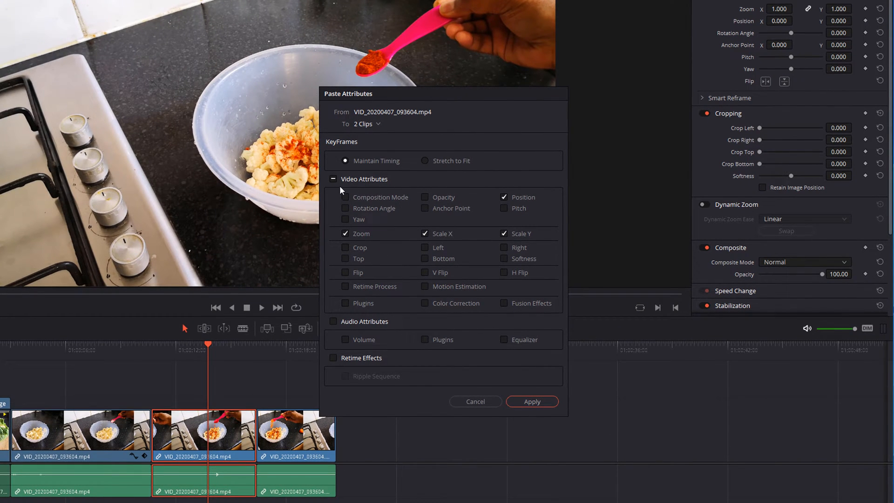
{"action": "mouse_move", "coordinate": [509, 237]}
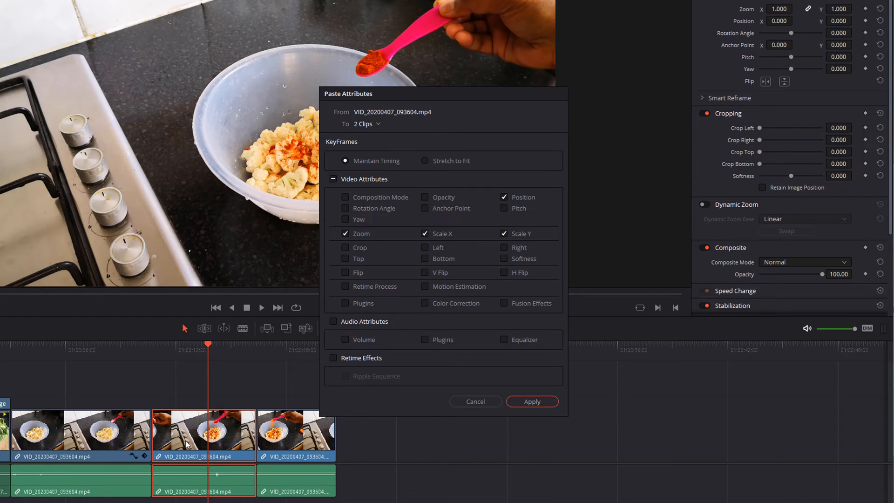
{"action": "mouse_move", "coordinate": [348, 238]}
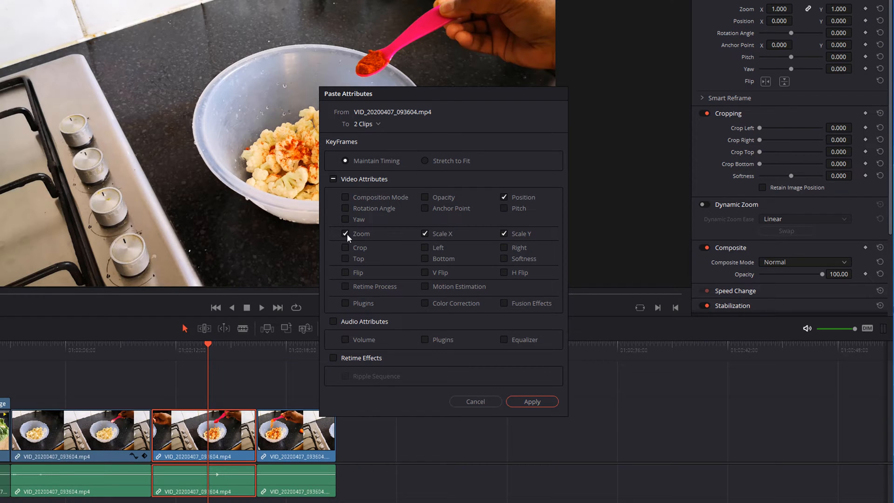
{"action": "mouse_move", "coordinate": [407, 244]}
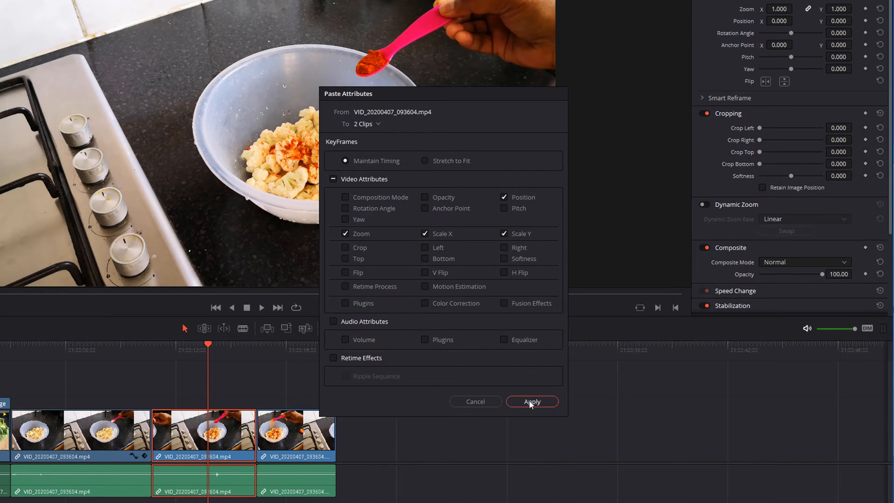
{"action": "left_click", "coordinate": [531, 401]}
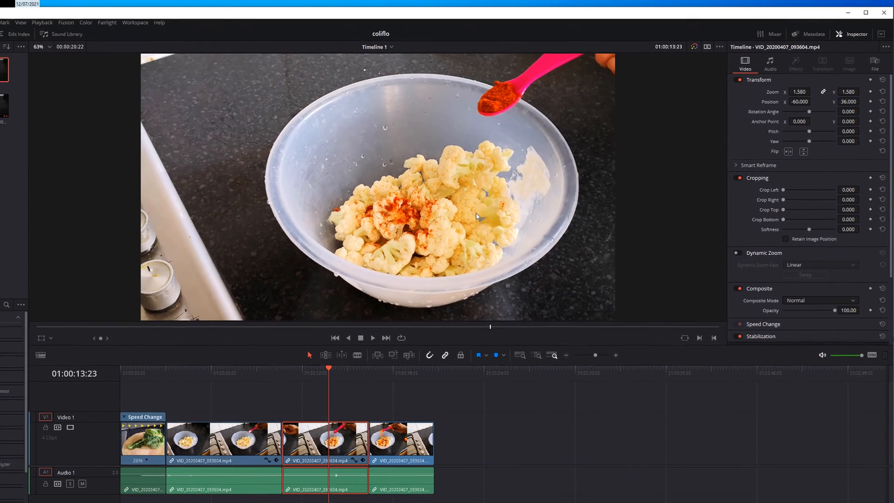
Step: Paste position, zoom and scale attributes onto the last cooking clip
{"action": "left_click", "coordinate": [283, 368]}
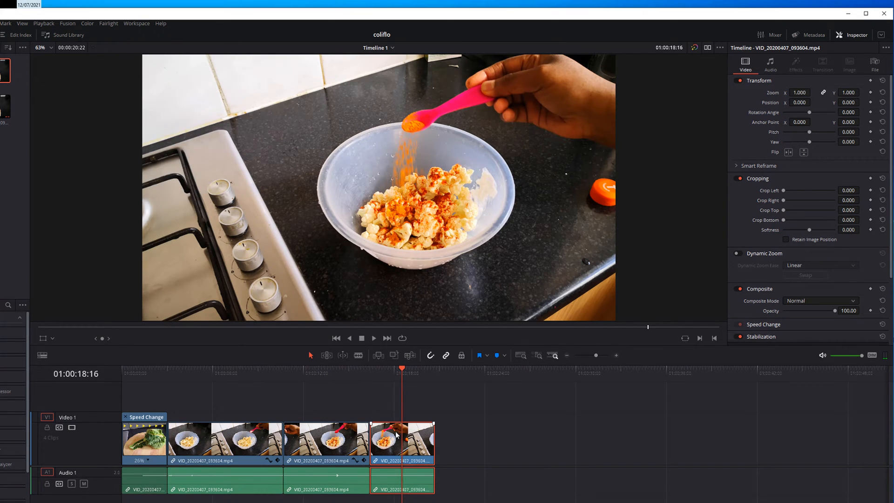
{"action": "key", "text": "alt+v"}
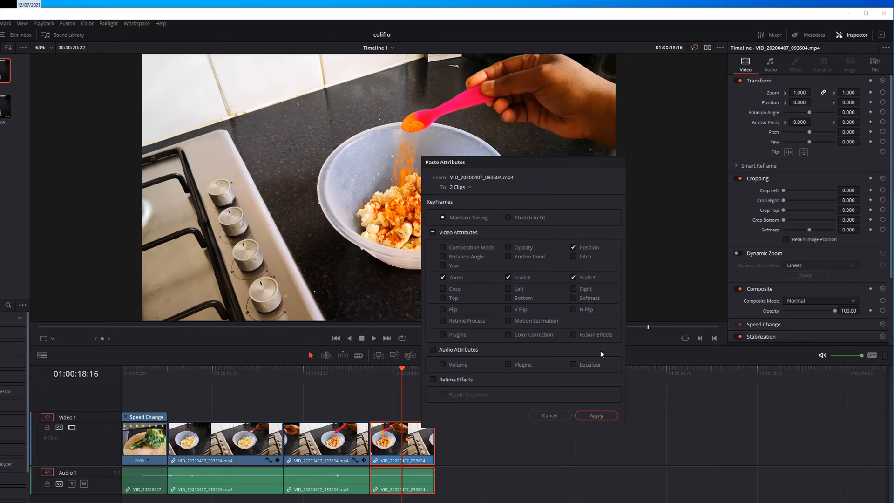
{"action": "left_click", "coordinate": [595, 415]}
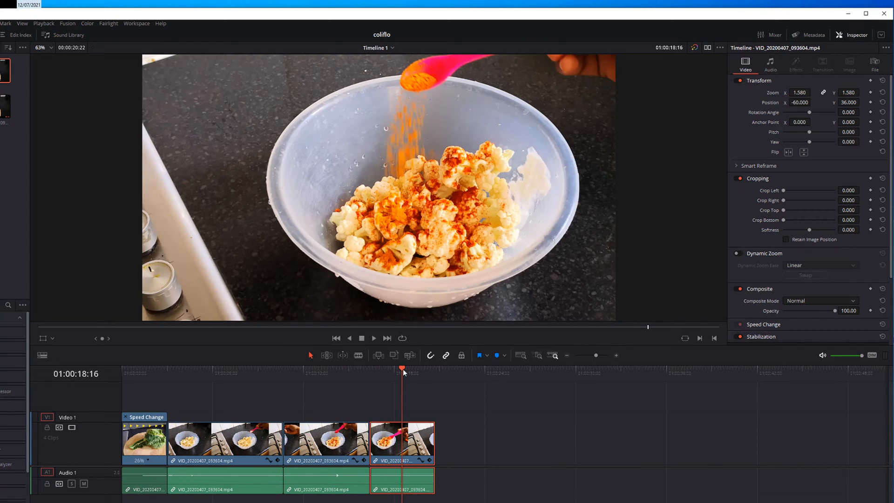